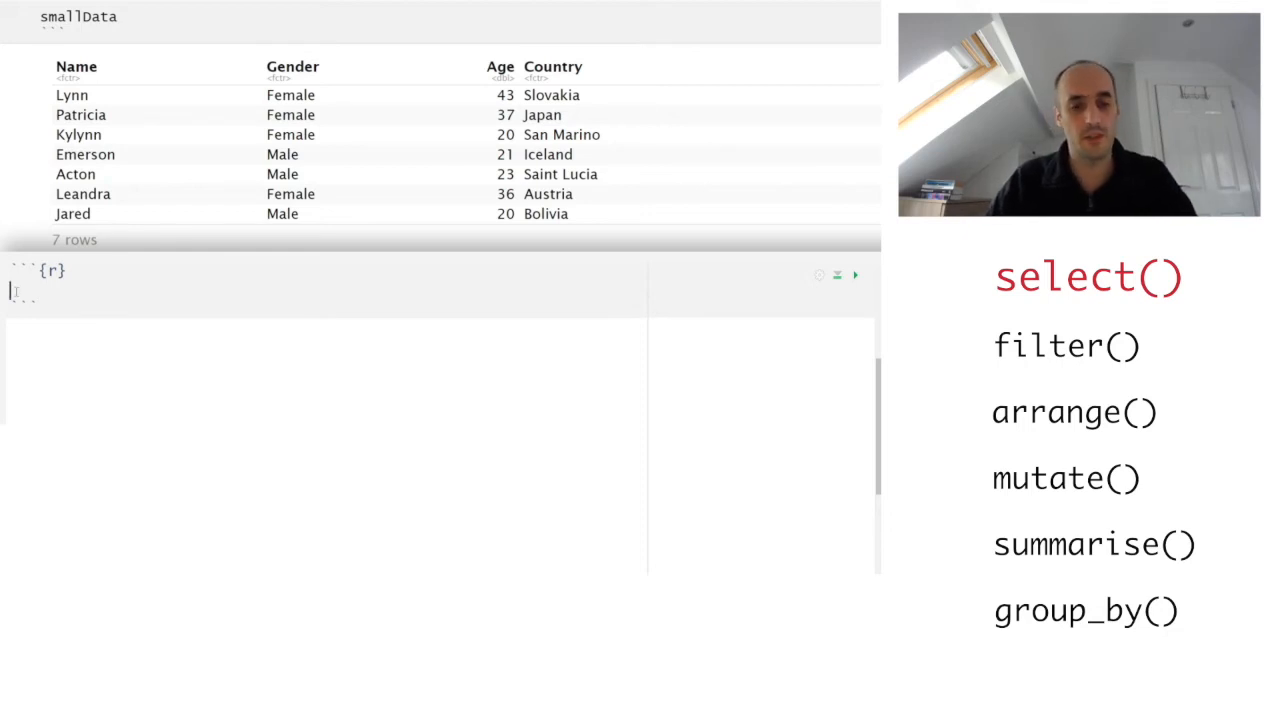
Step: Run select(smallData, Name, Age) to get the two-column Name/Age table, then start editing the function name
{"action": "type", "text": "select"}
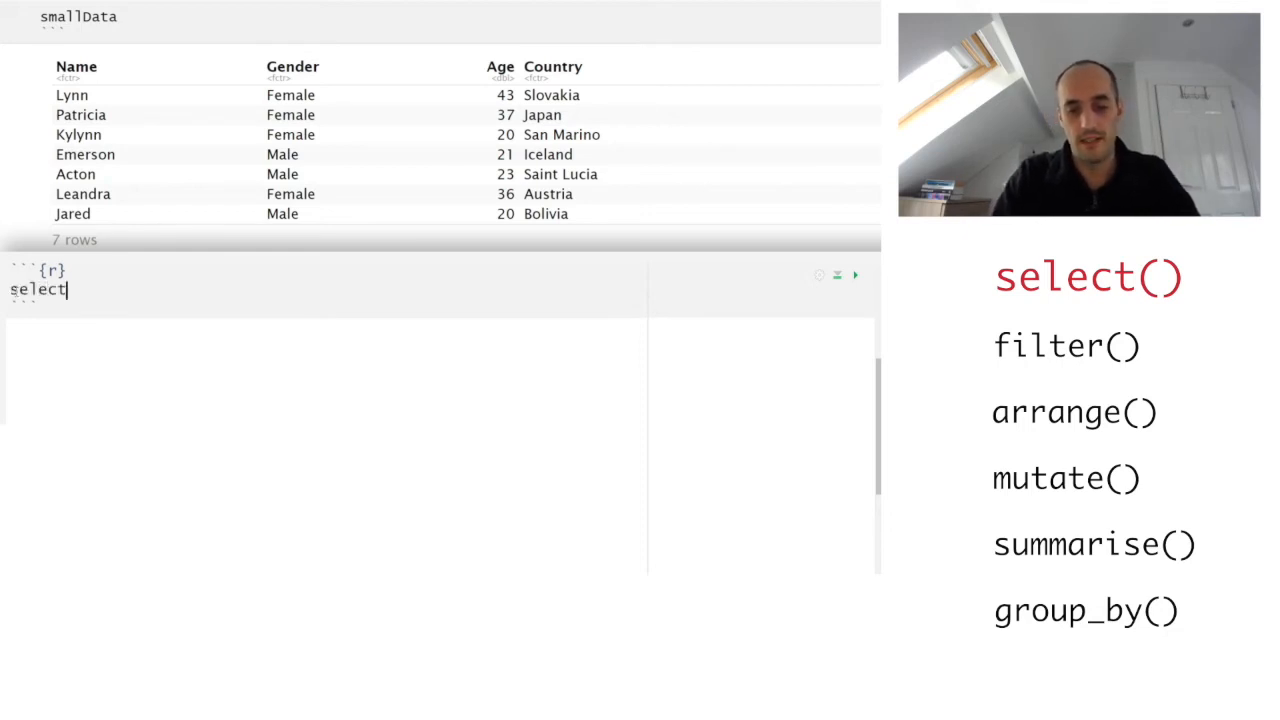
{"action": "type", "text": "(smal"}
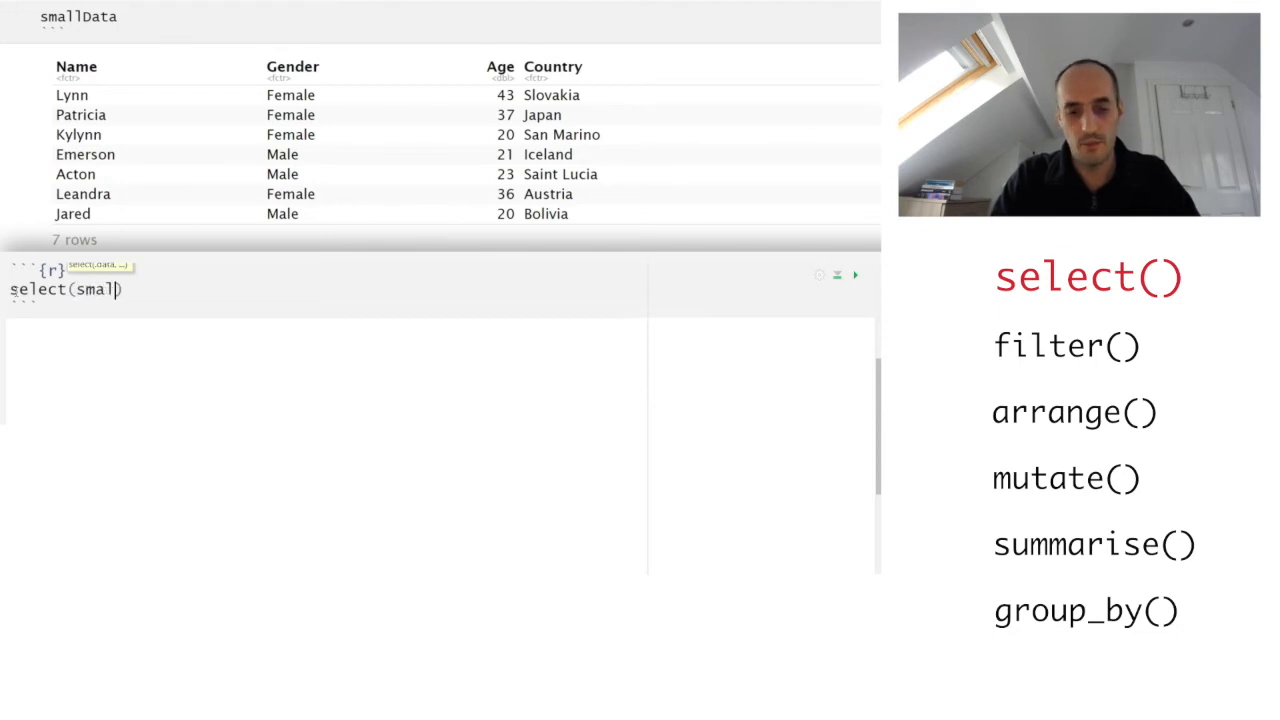
{"action": "type", "text": "lData,"}
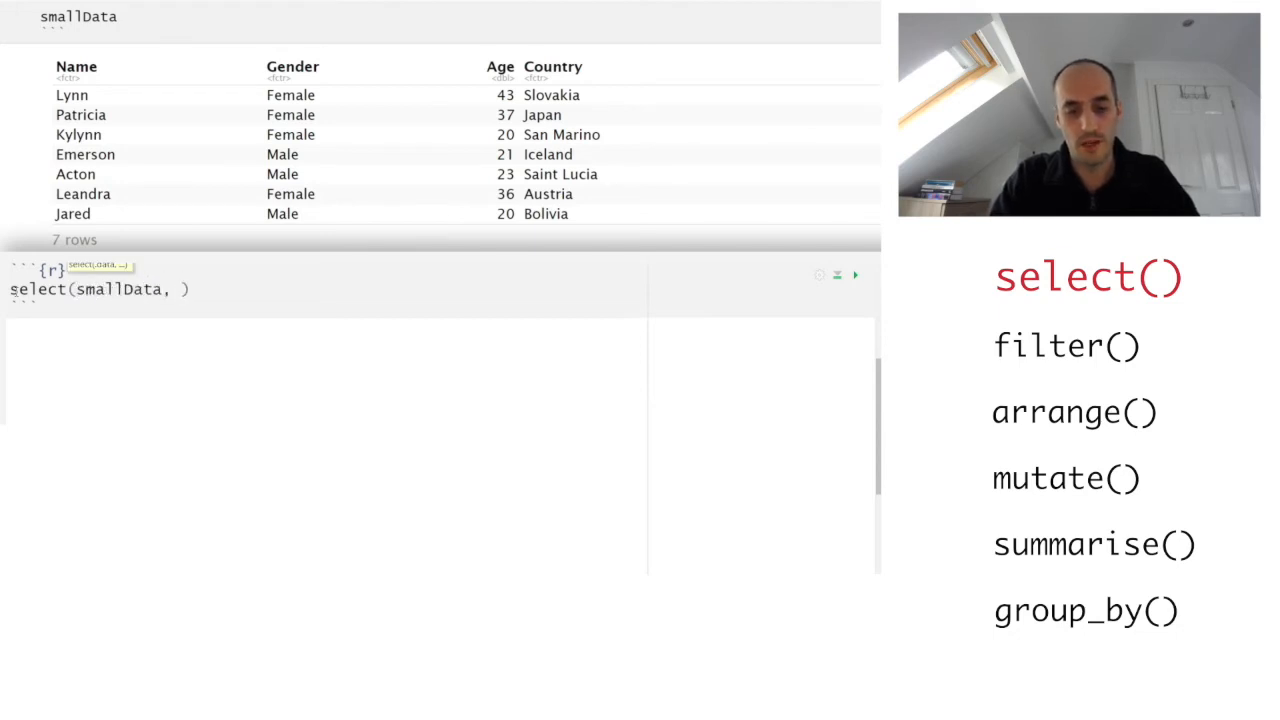
{"action": "type", "text": "Name, Age"}
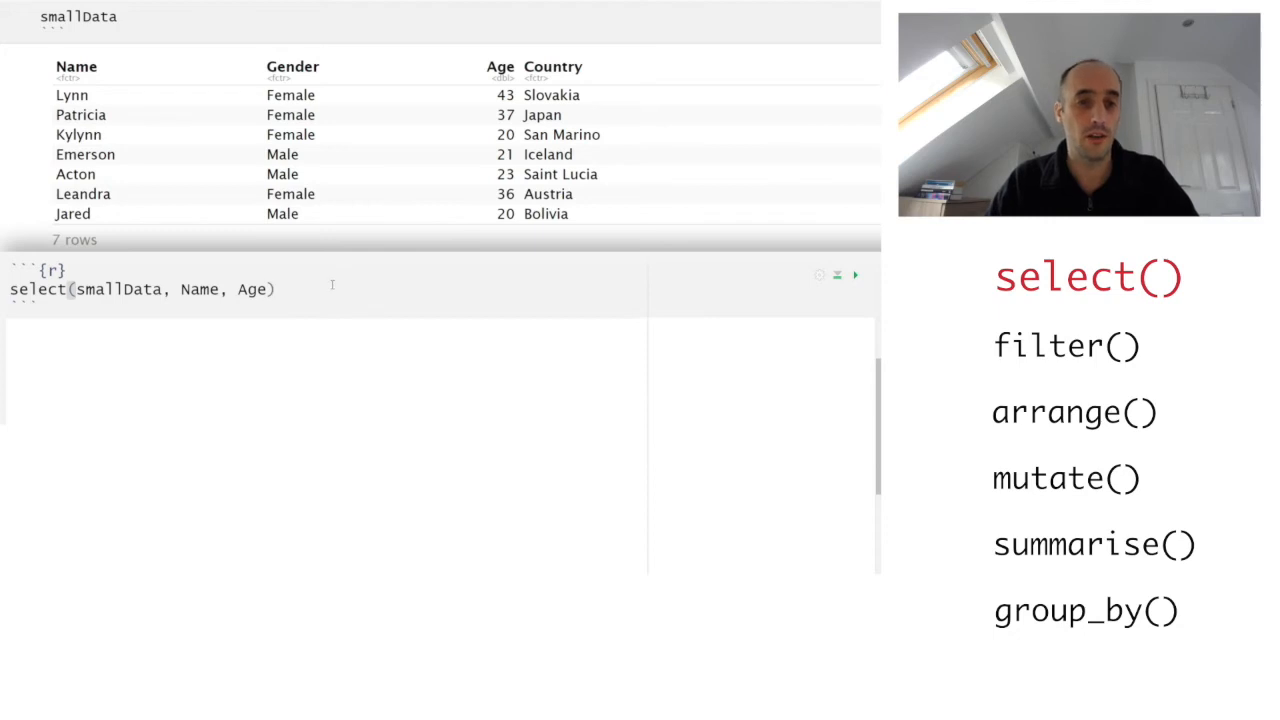
{"action": "left_click", "coordinate": [856, 274]}
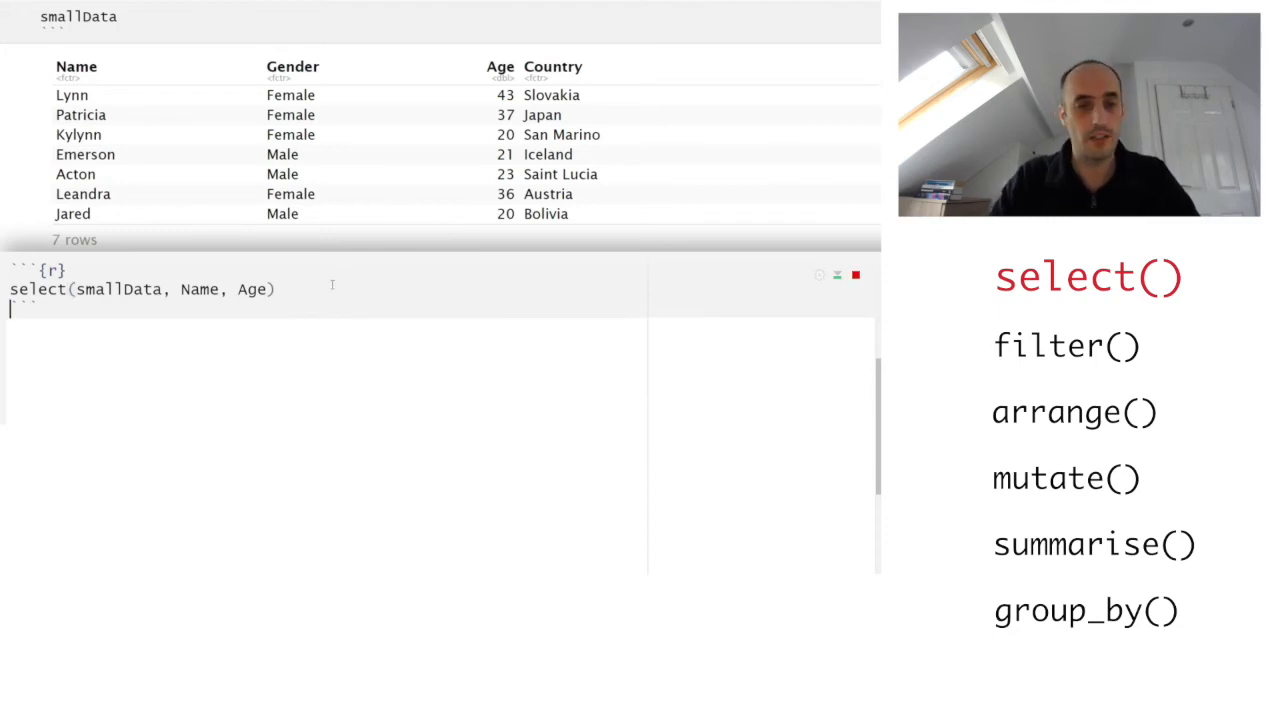
{"action": "left_click", "coordinate": [856, 276]}
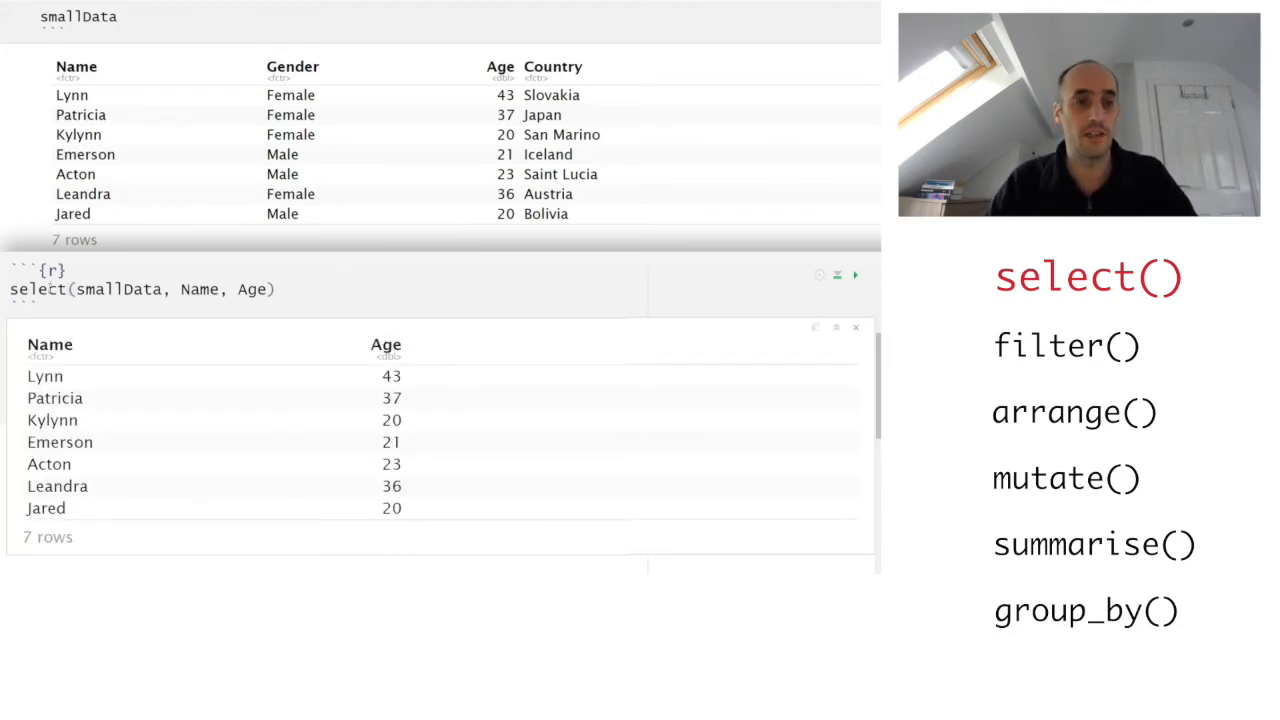
{"action": "double_click", "coordinate": [36, 288]}
{"action": "type", "text": "filter"}
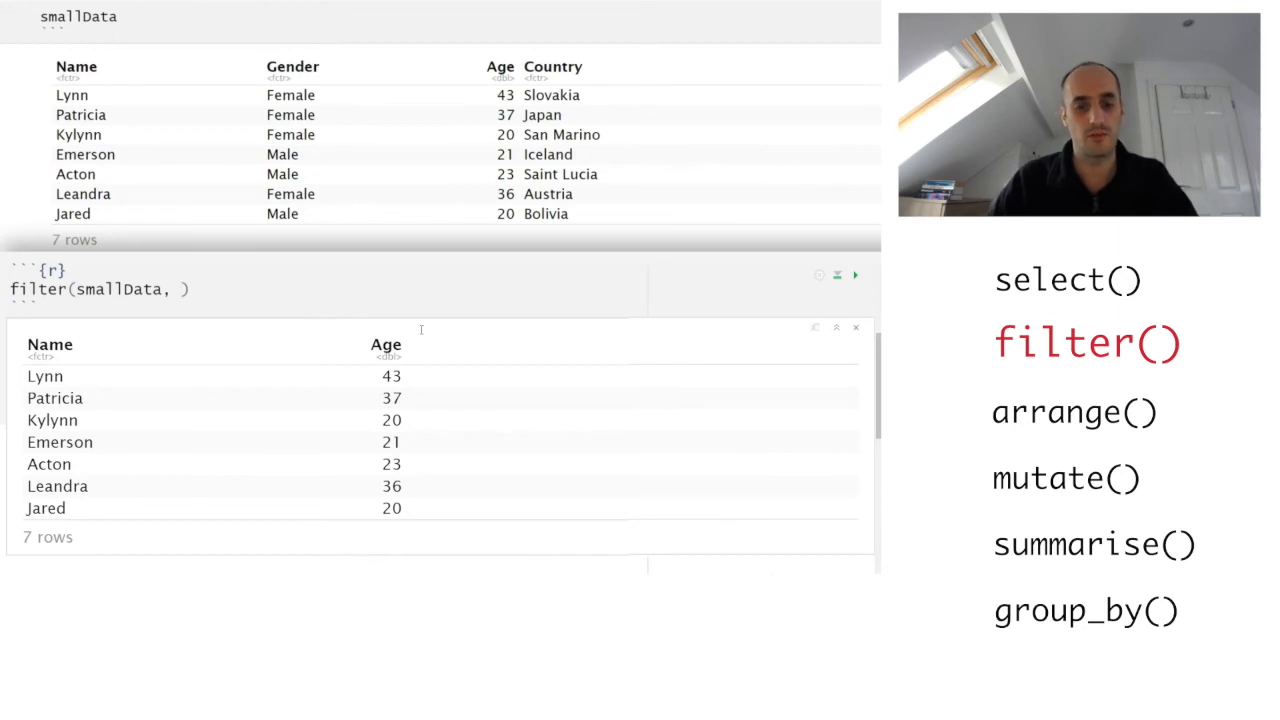
Step: Write the filter condition Age>25 so only rows aged over 25 are kept
{"action": "type", "text": "AGe"}
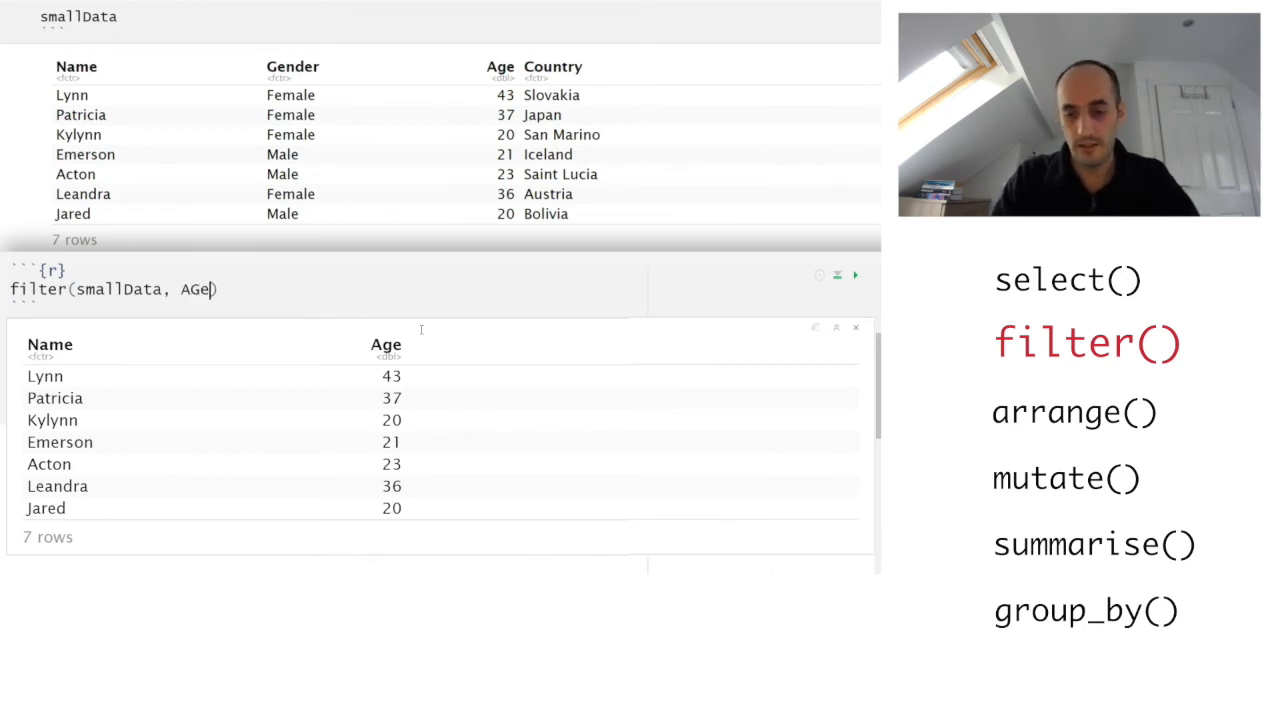
{"action": "type", "text": ">2"}
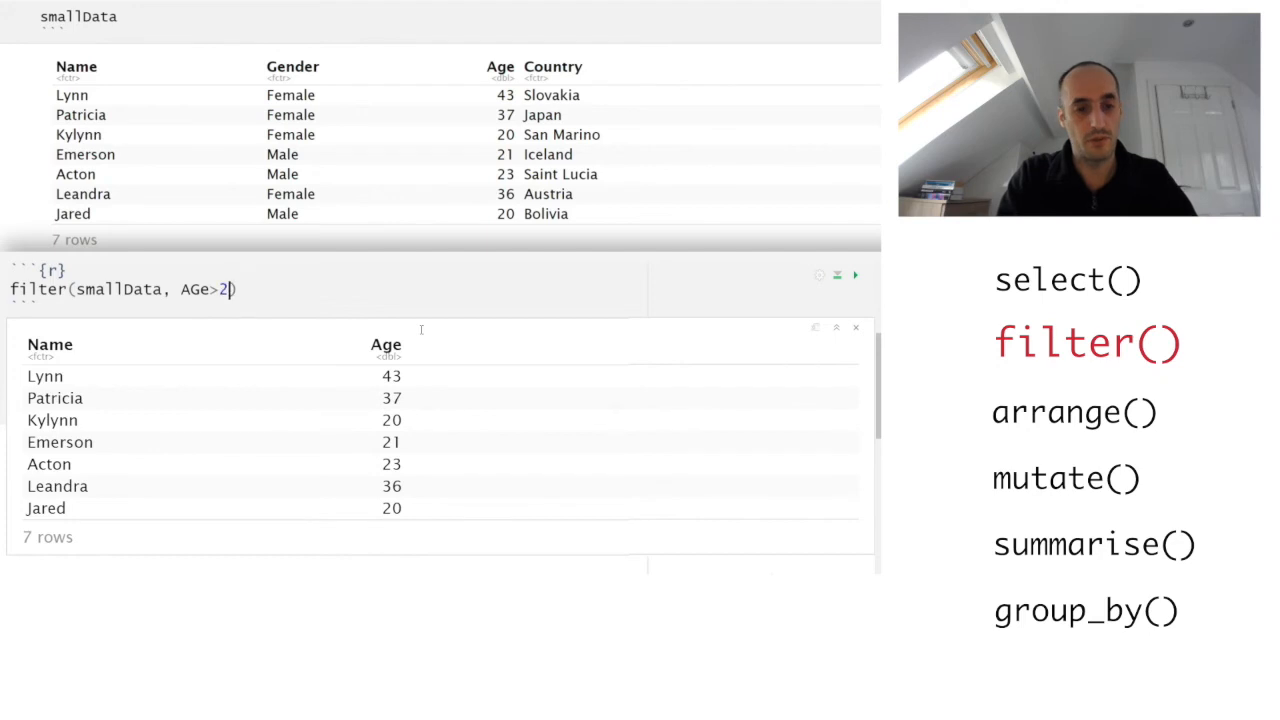
{"action": "type", "text": "5"}
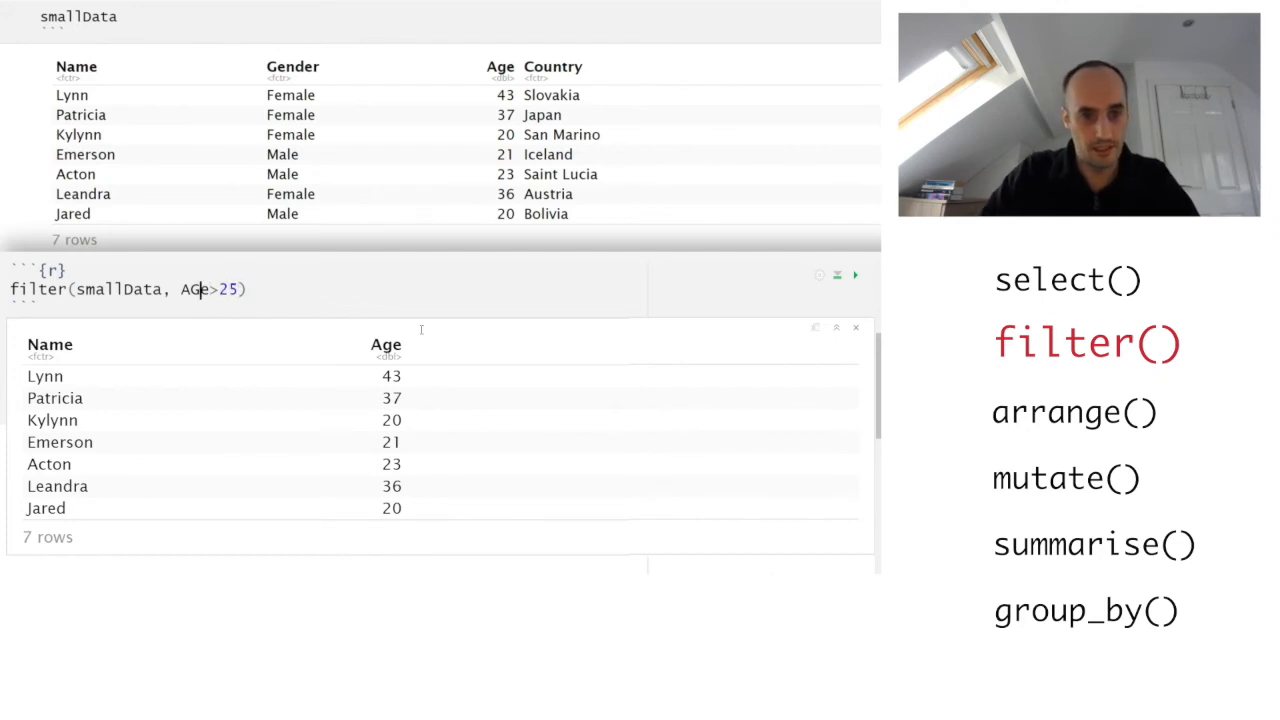
{"action": "type", "text": "e"}
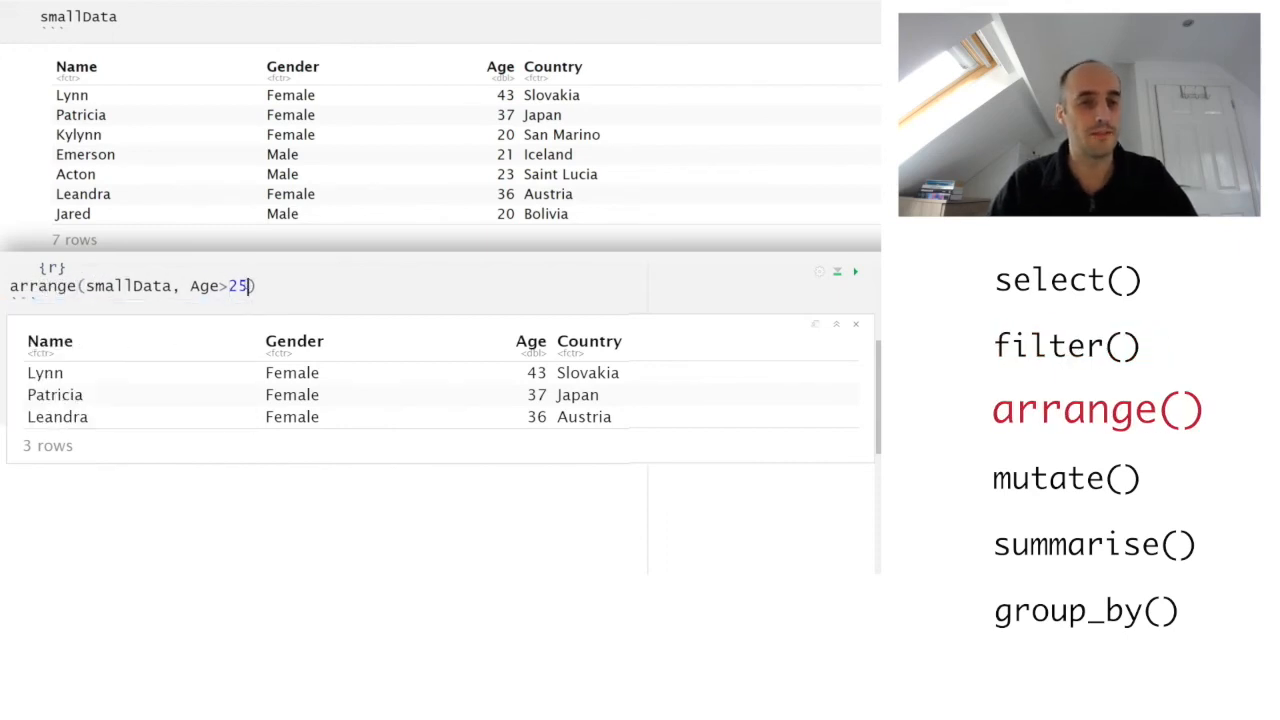
Step: Run arrange(smallData, Age) to sort all rows by ascending age, then start replacing the function name
{"action": "key", "text": "BackSpace"}
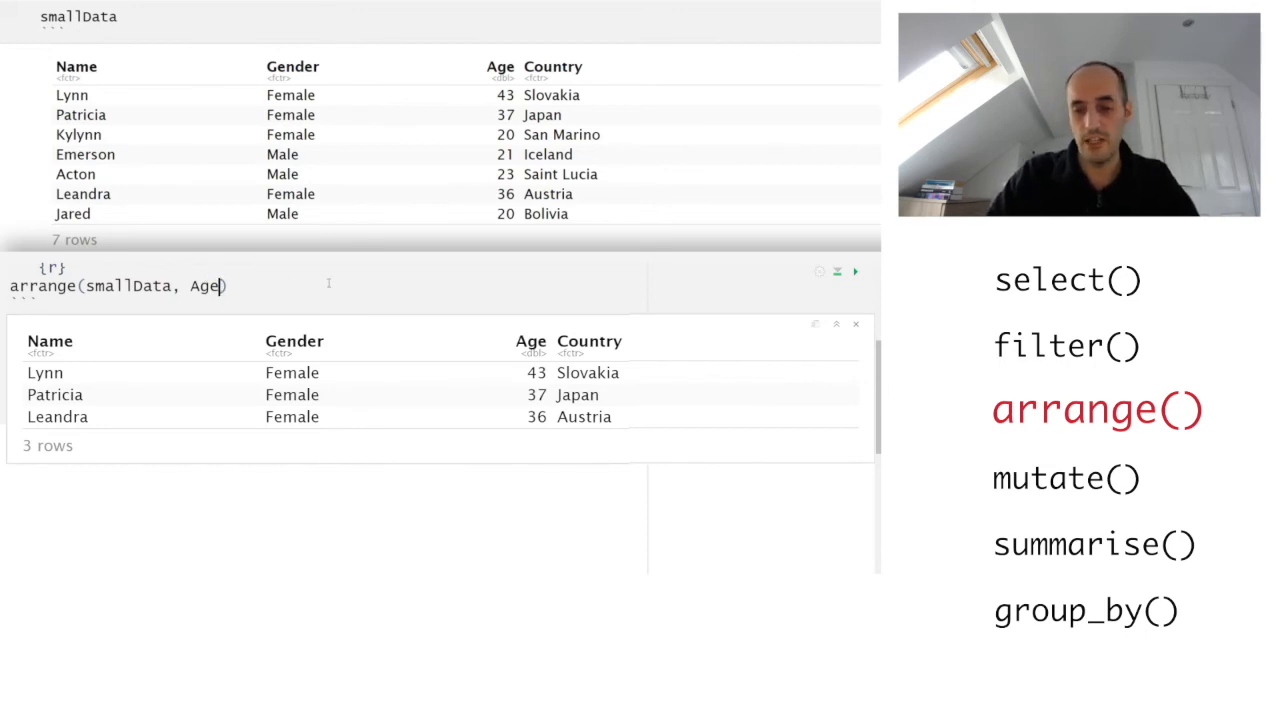
{"action": "left_click", "coordinate": [854, 272]}
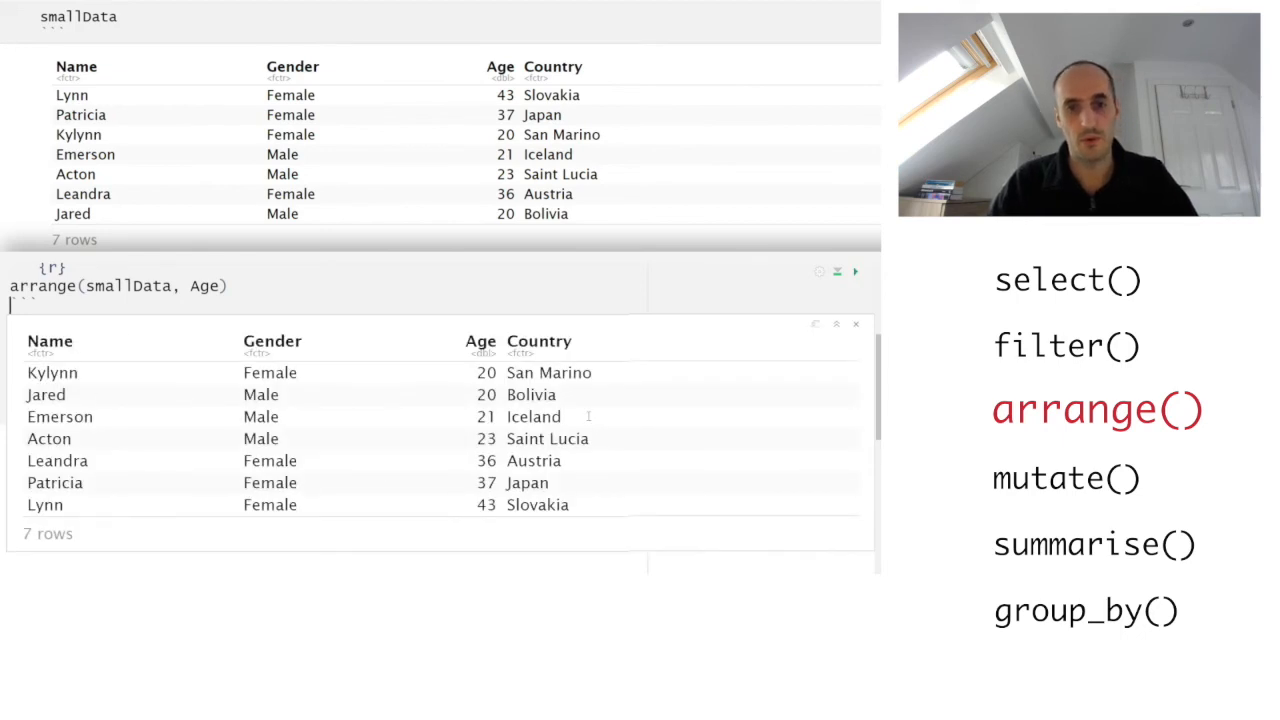
{"action": "mouse_move", "coordinate": [192, 336]}
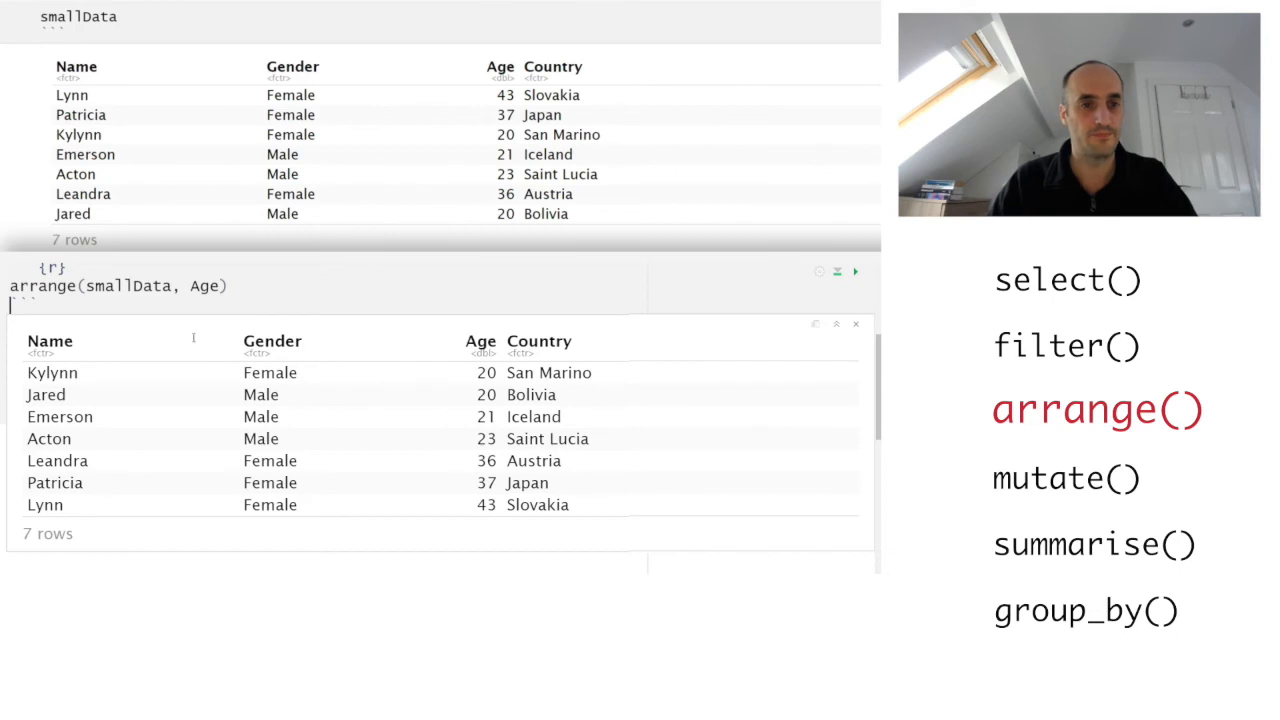
{"action": "double_click", "coordinate": [42, 286]}
{"action": "type", "text": "mutat"}
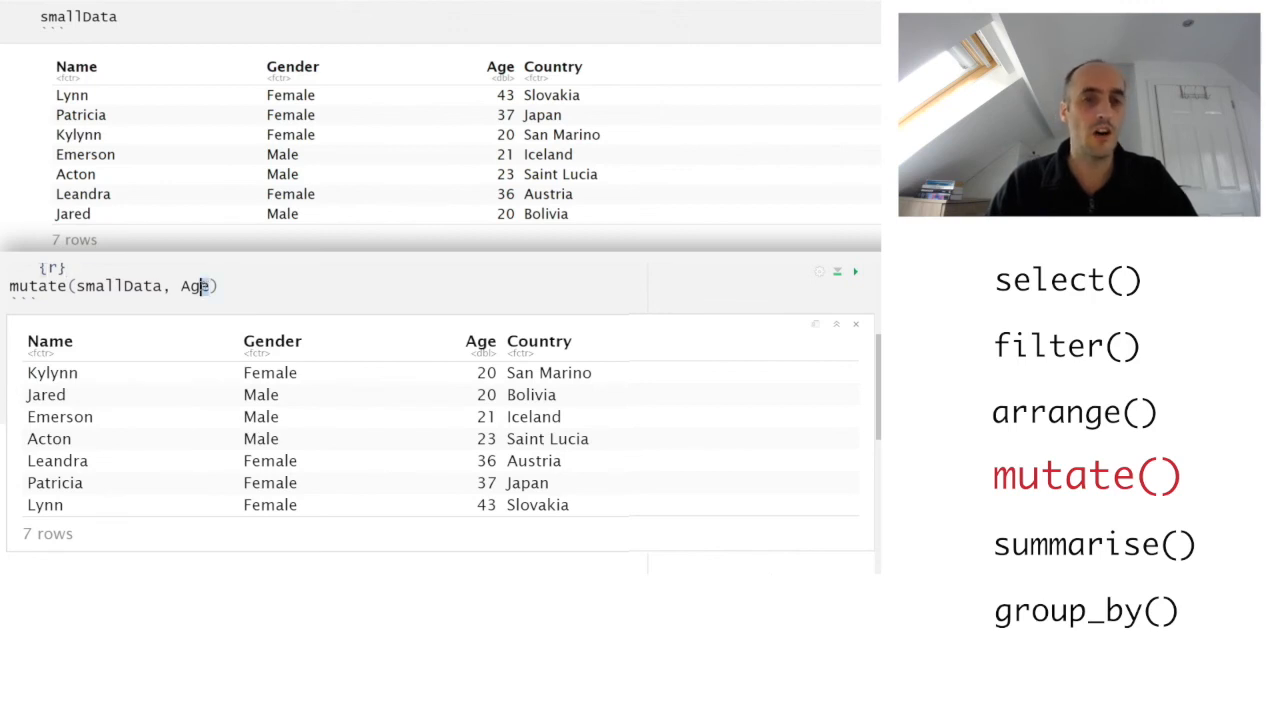
Step: Run mutate(smallData, Age+1) to add an Age + 1 column to the table
{"action": "key", "text": "BackSpace"}
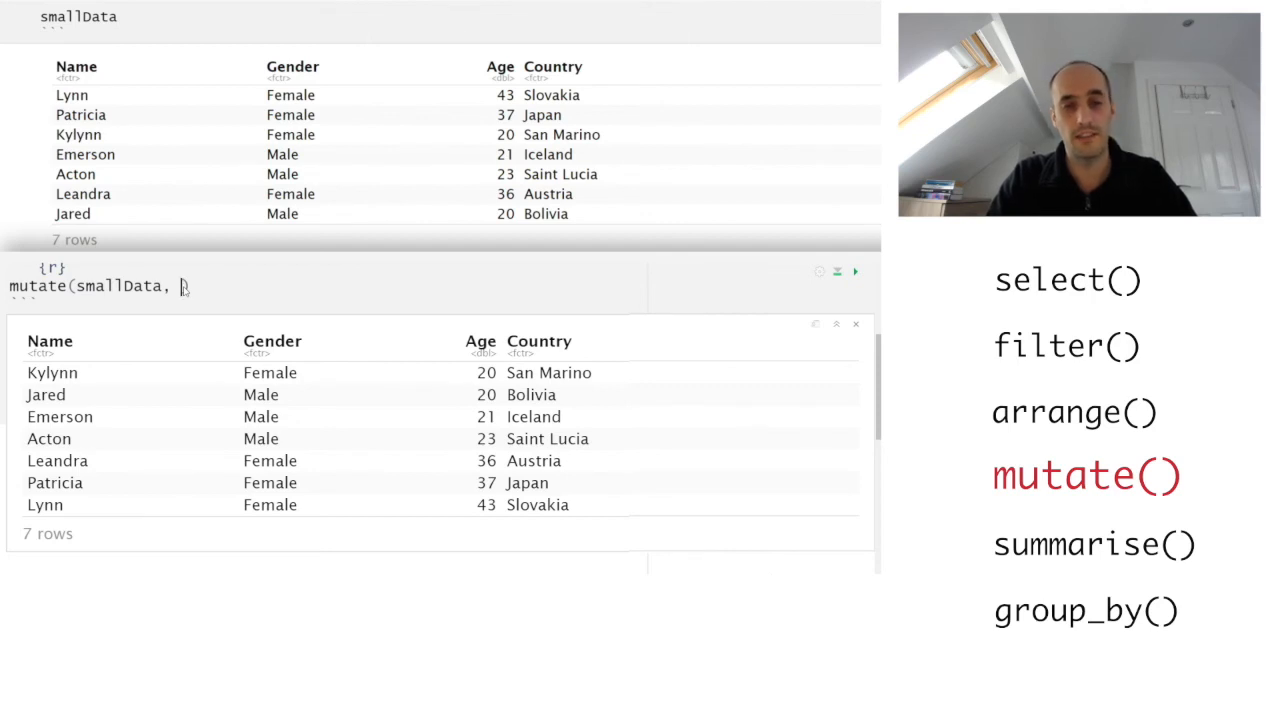
{"action": "type", "text": "Age)"}
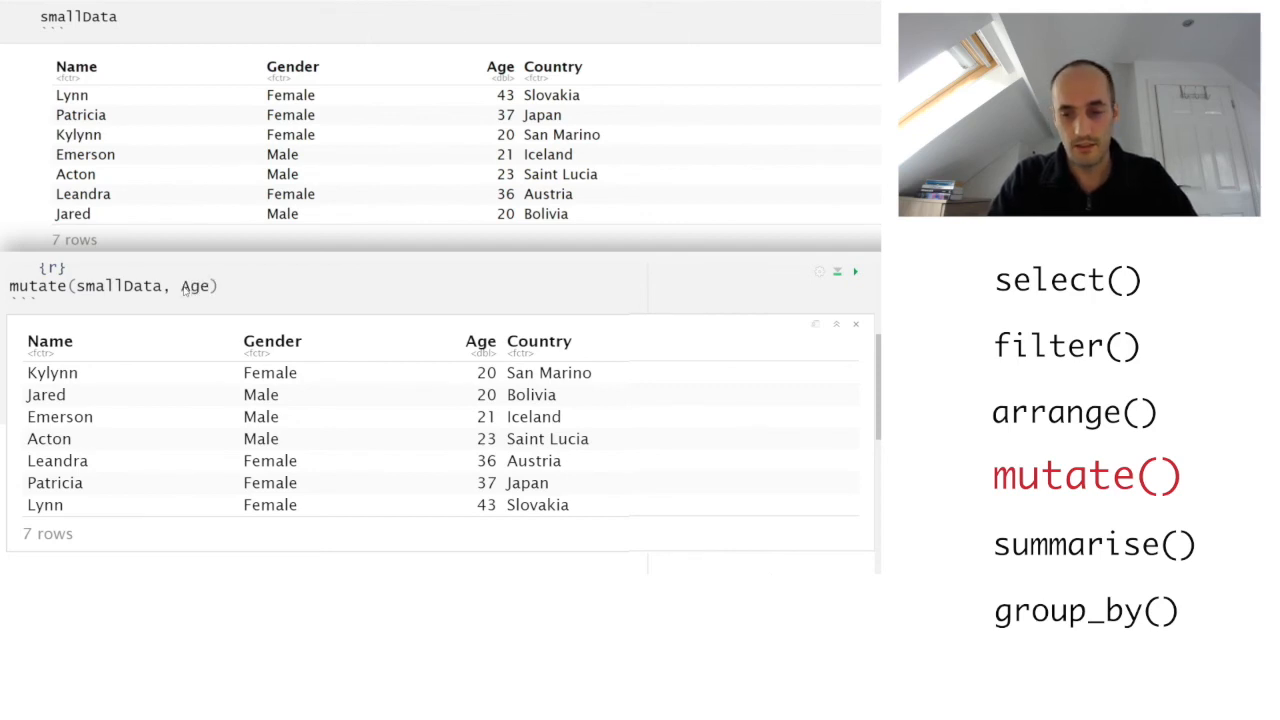
{"action": "type", "text": "+1"}
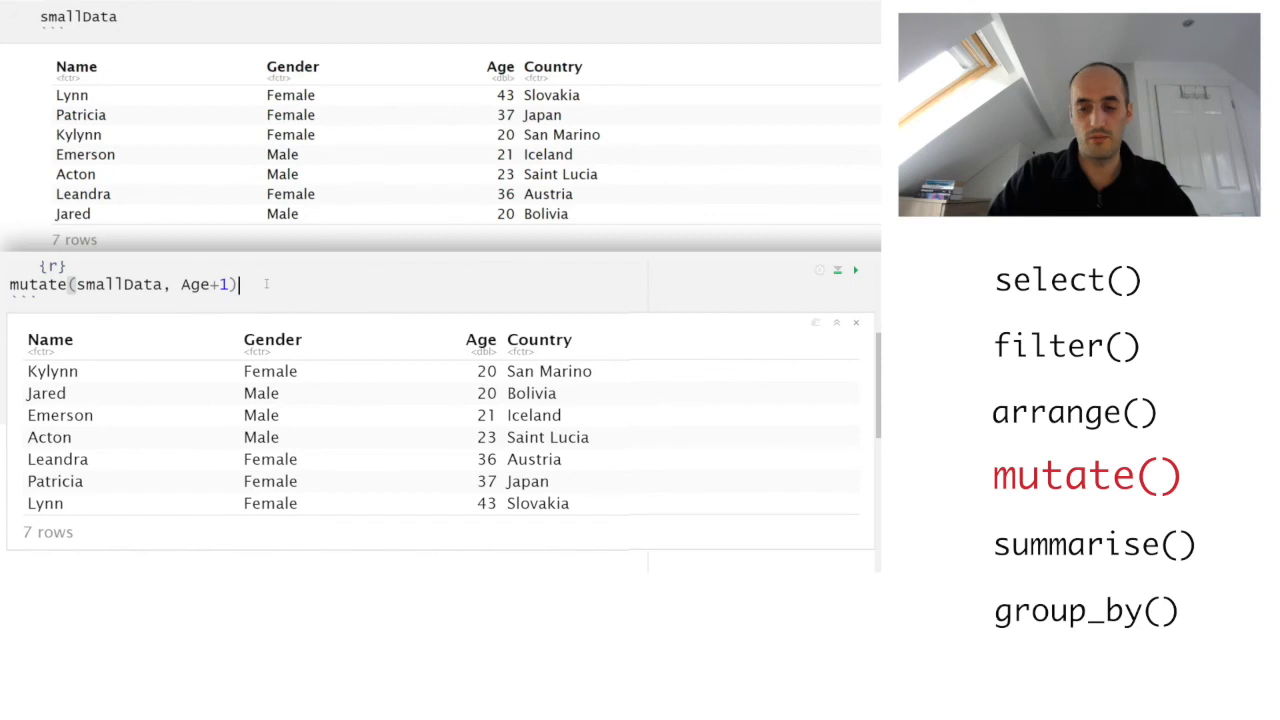
{"action": "left_click", "coordinate": [856, 270]}
{"action": "type", "text": "summariz"}
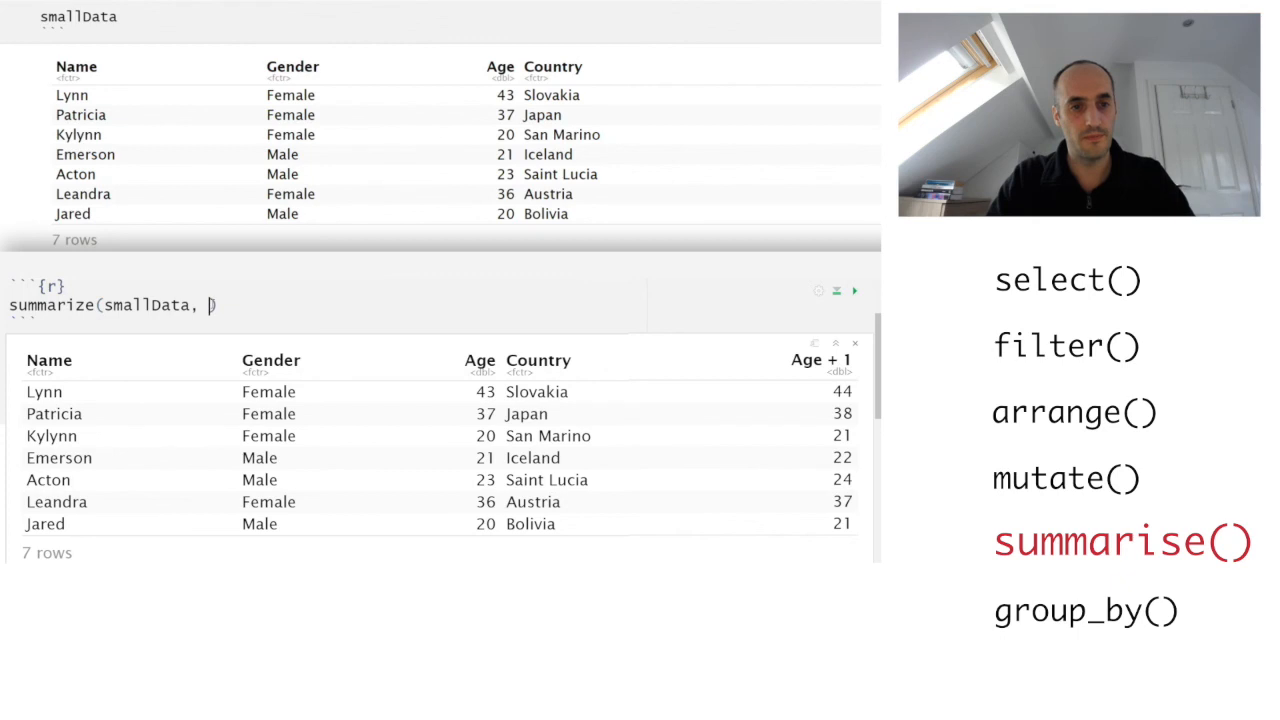
Step: Run summarize(smallData, mean(Age)) to get the single mean Age value 28.57143
{"action": "type", "text": "m"}
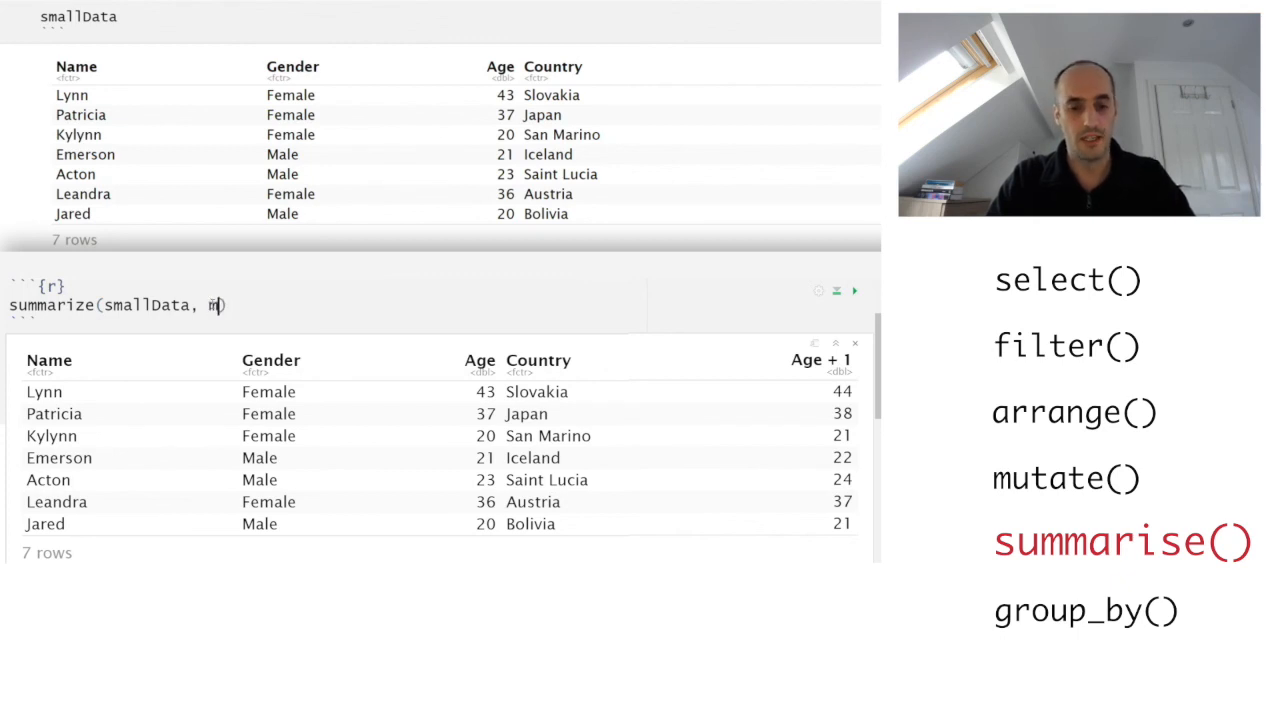
{"action": "type", "text": "ean"}
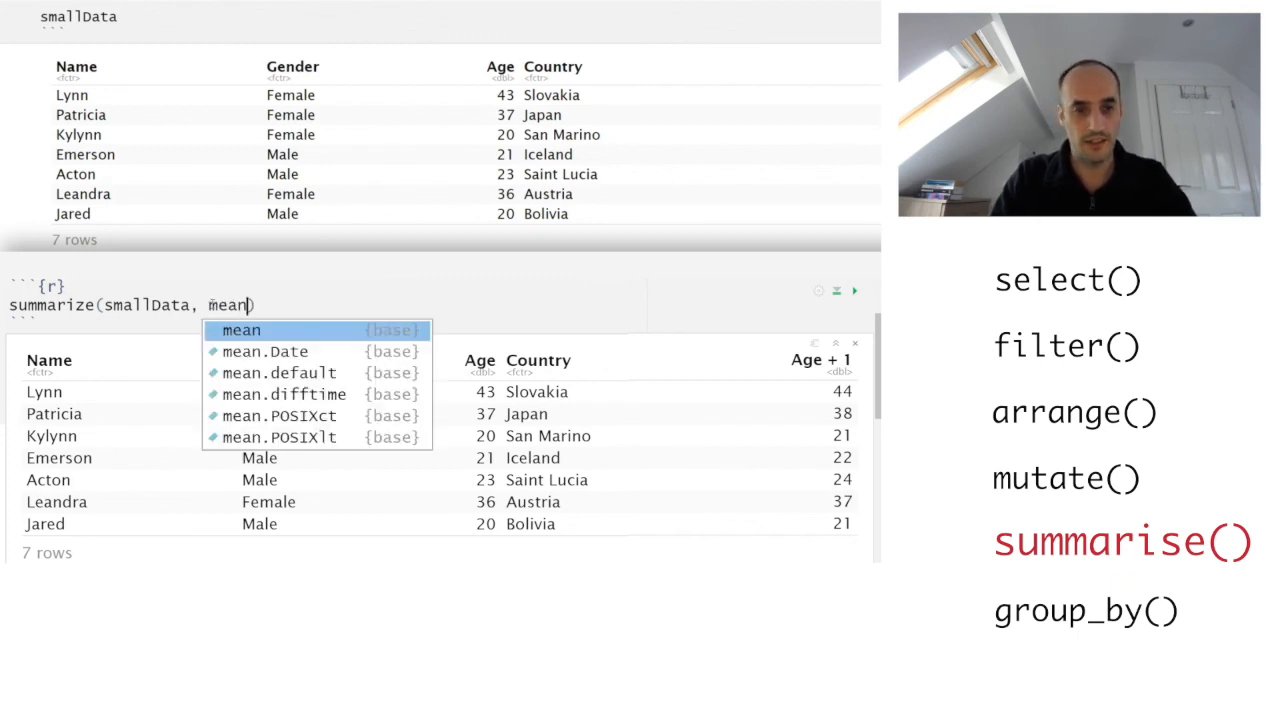
{"action": "type", "text": "(Age"}
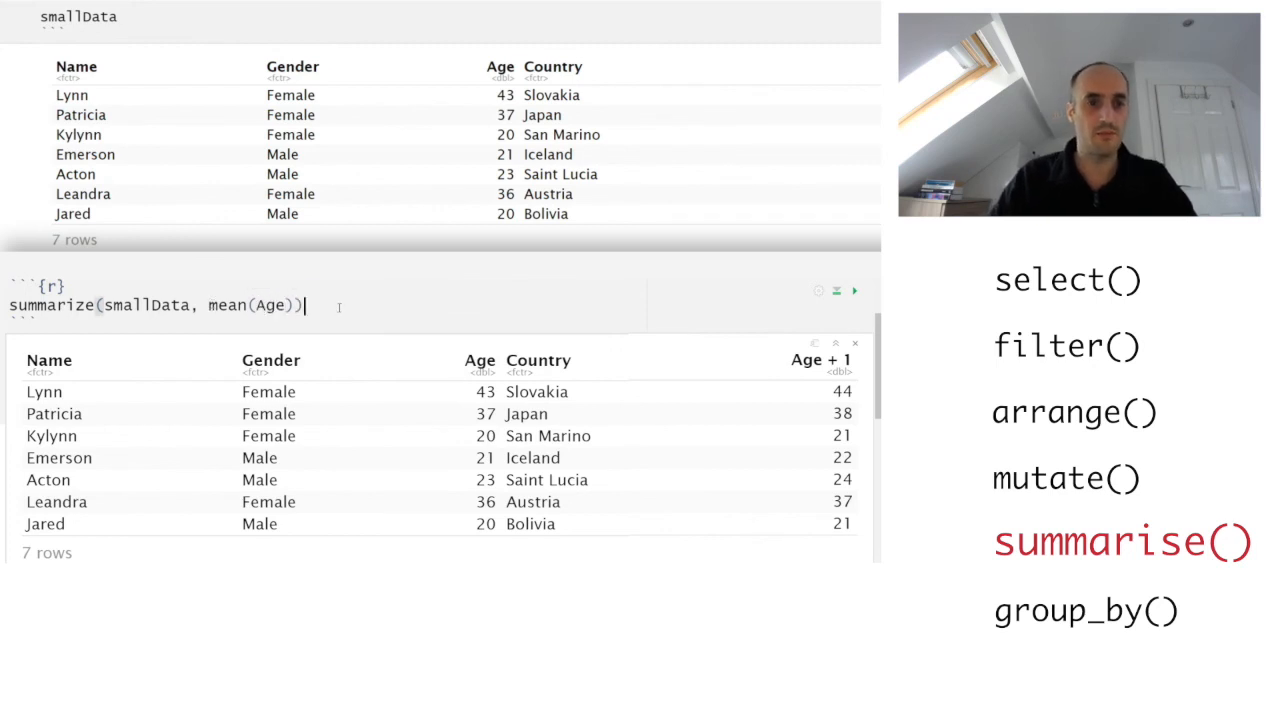
{"action": "left_click", "coordinate": [854, 290]}
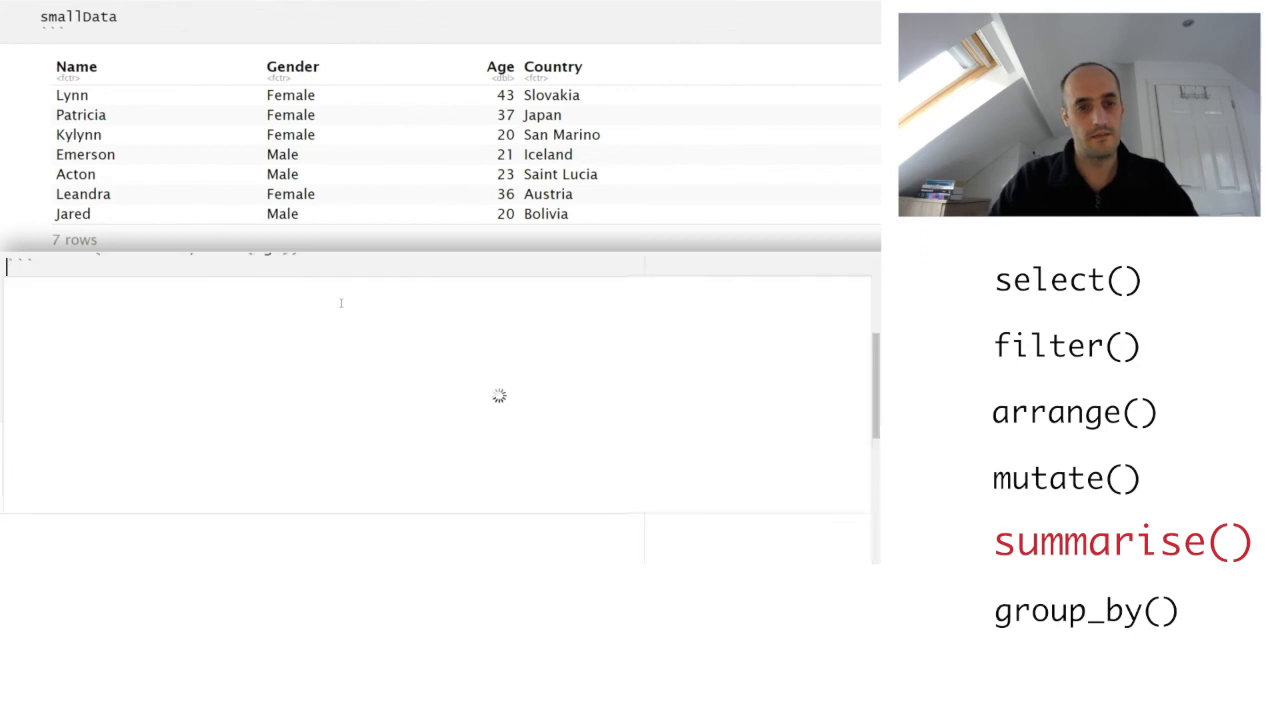
{"action": "left_click", "coordinate": [852, 268]}
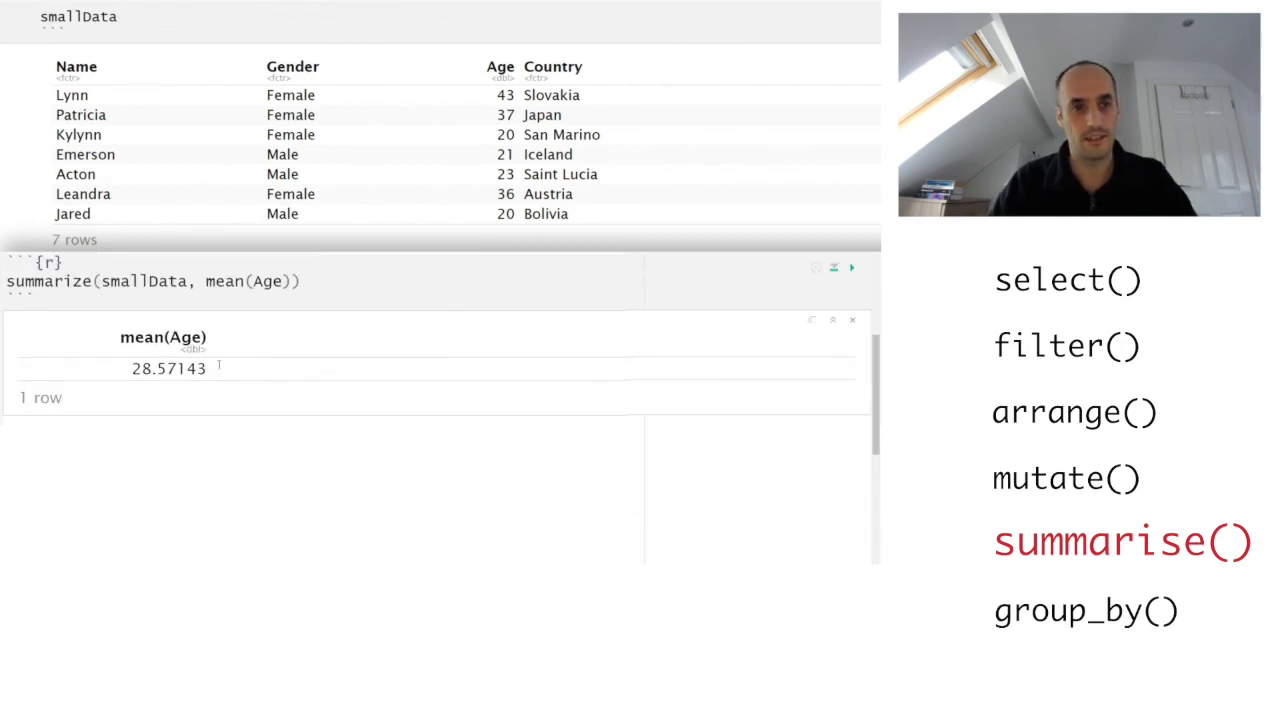